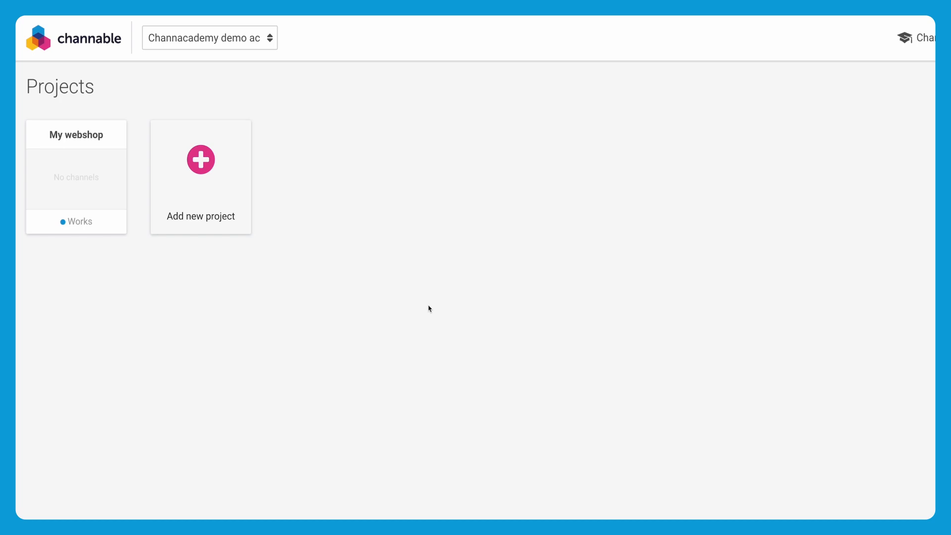
Enter the My webshop project from the projects overview.
click(76, 177)
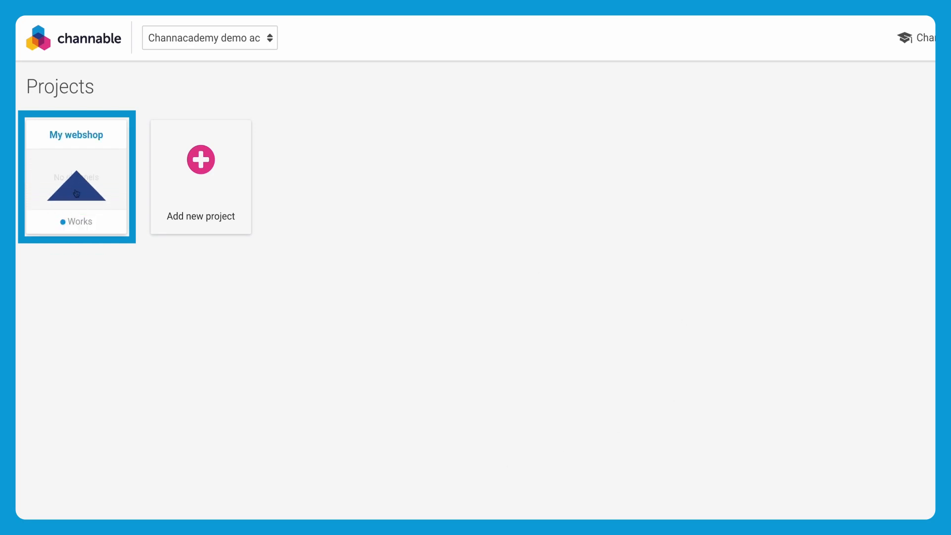
click(76, 177)
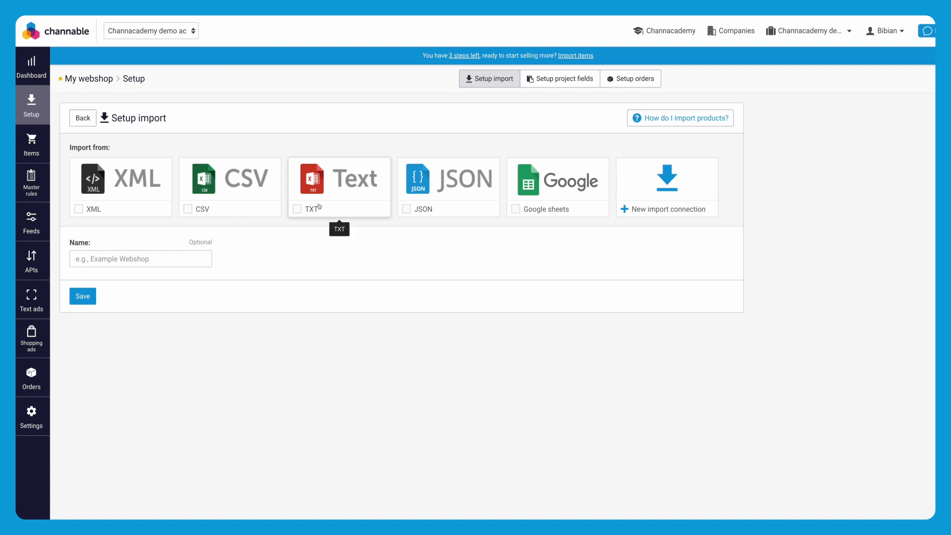
mouse_move(432, 202)
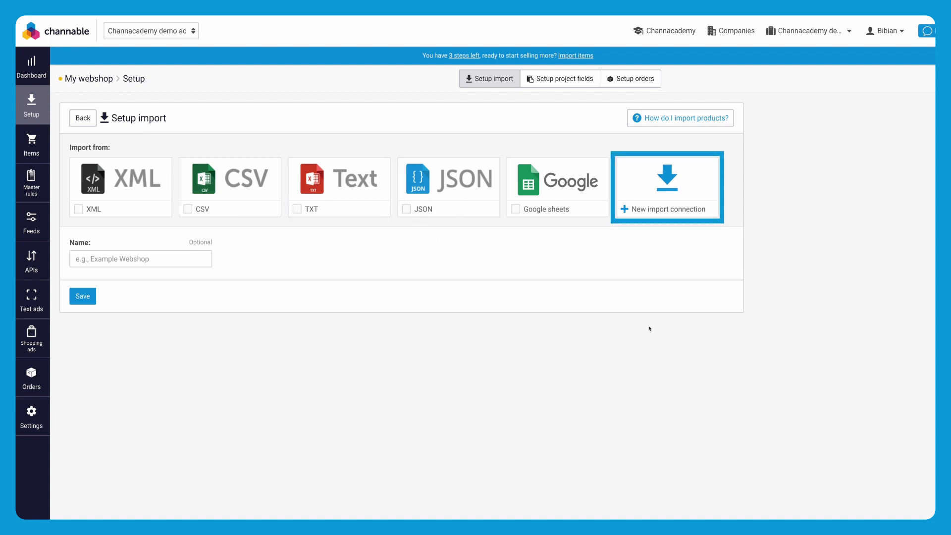
mouse_move(627, 355)
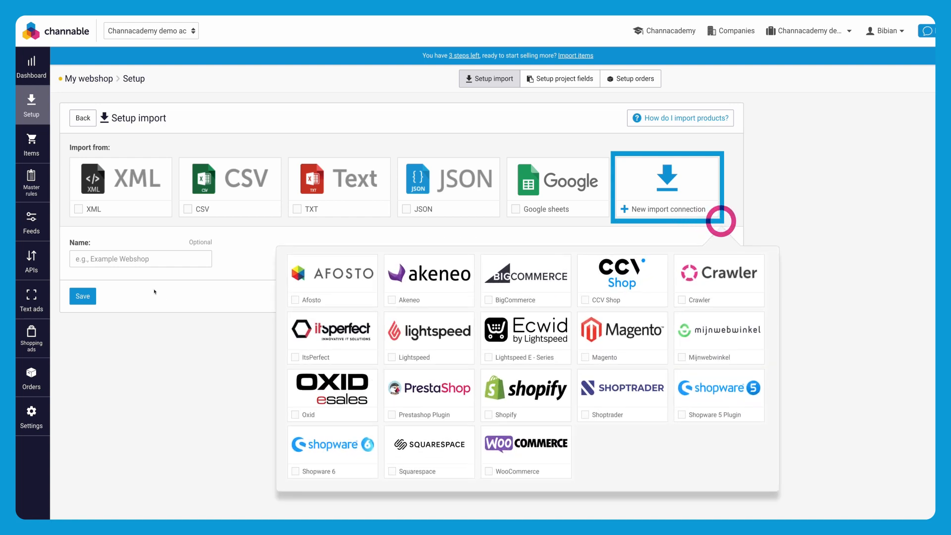
mouse_move(115, 197)
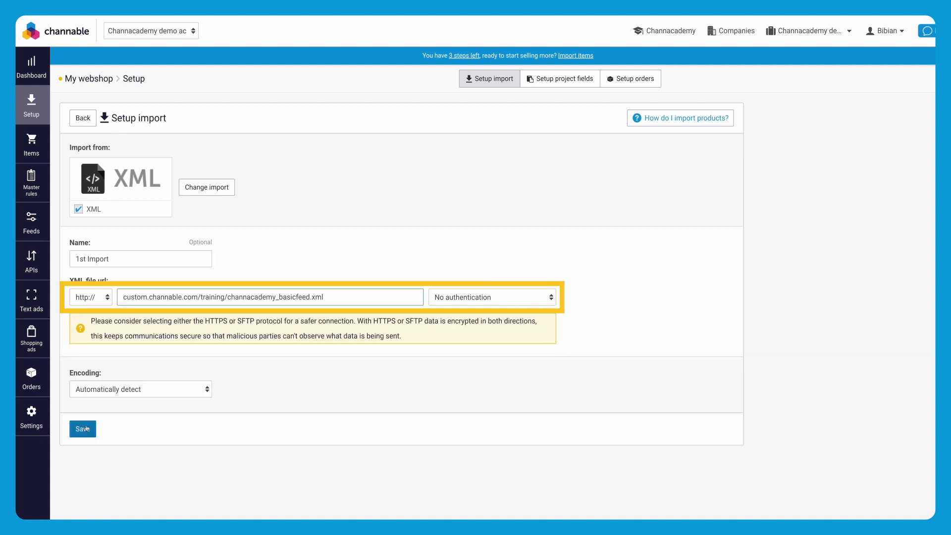
Save the XML import '1st Import' using the channacademy_basicfeed.xml URL with no authentication.
click(83, 429)
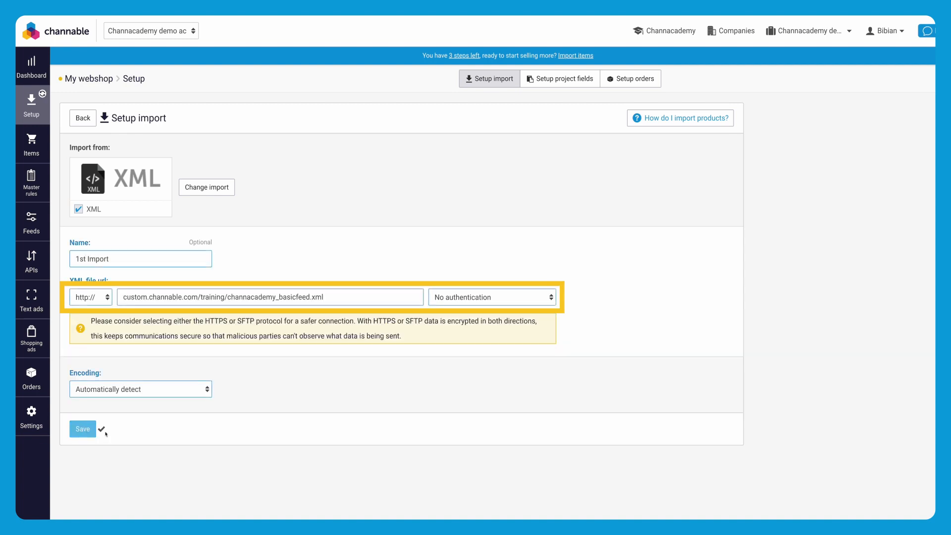
click(83, 429)
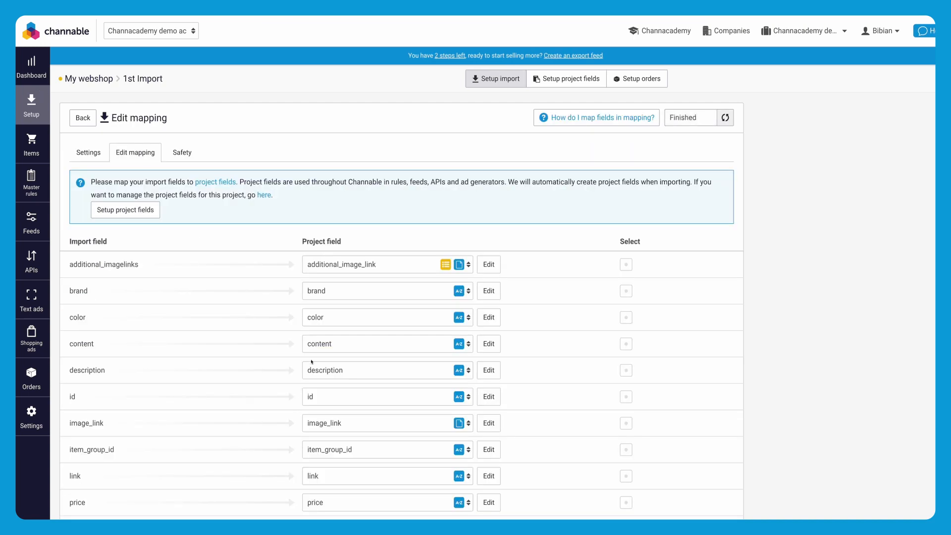
Review the 1st Import field mapping and go to Setup project fields.
scroll(down, 3)
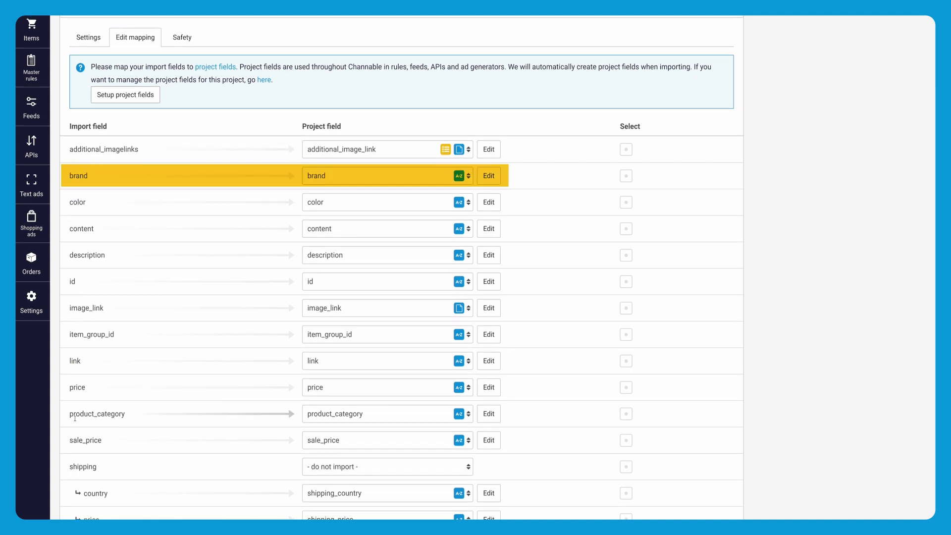
mouse_move(270, 474)
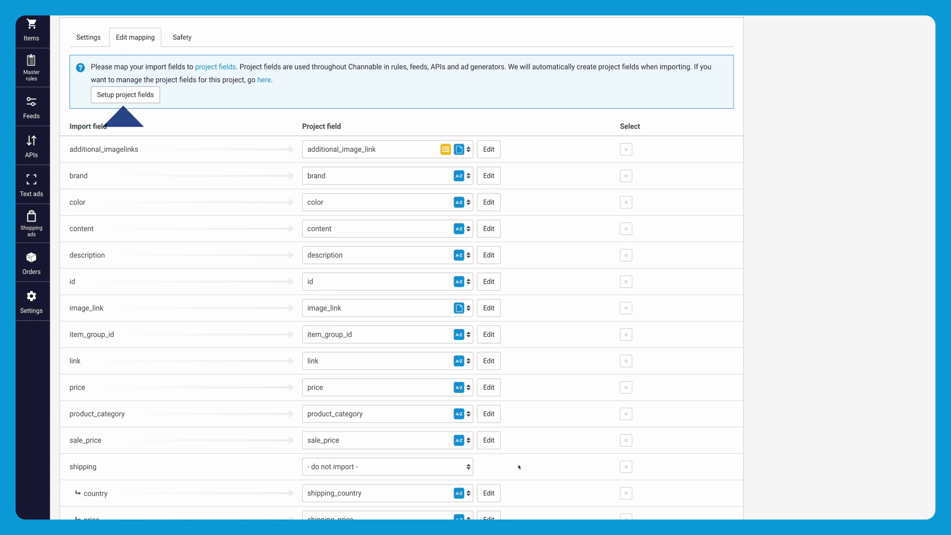
click(125, 95)
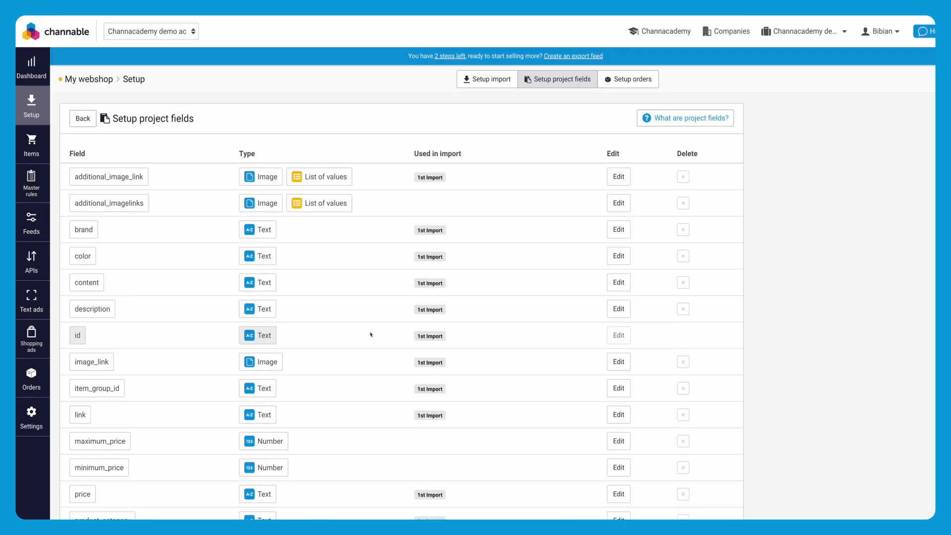
Scroll the Setup project fields page down to the add project field button.
scroll(down, 3)
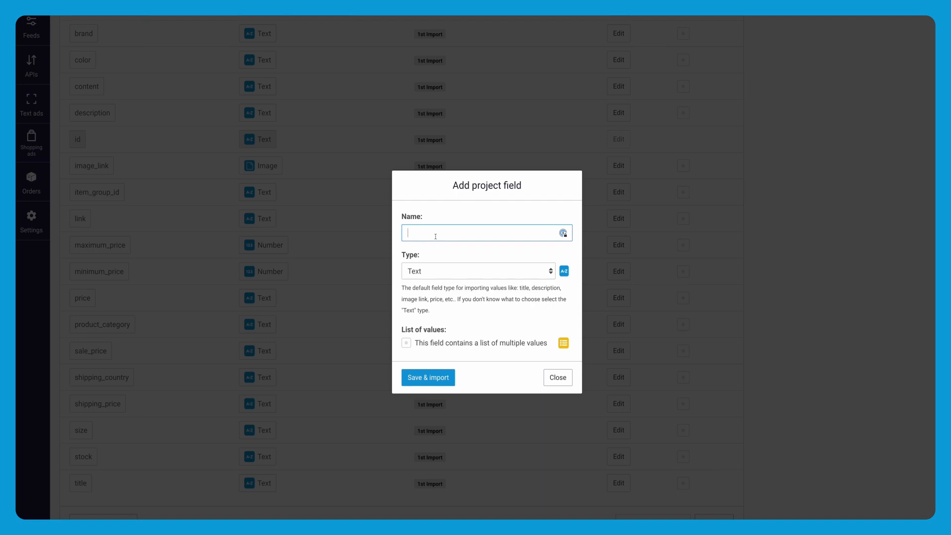
Add a Text-type project field named 'condition' via Save & import.
text(condition)
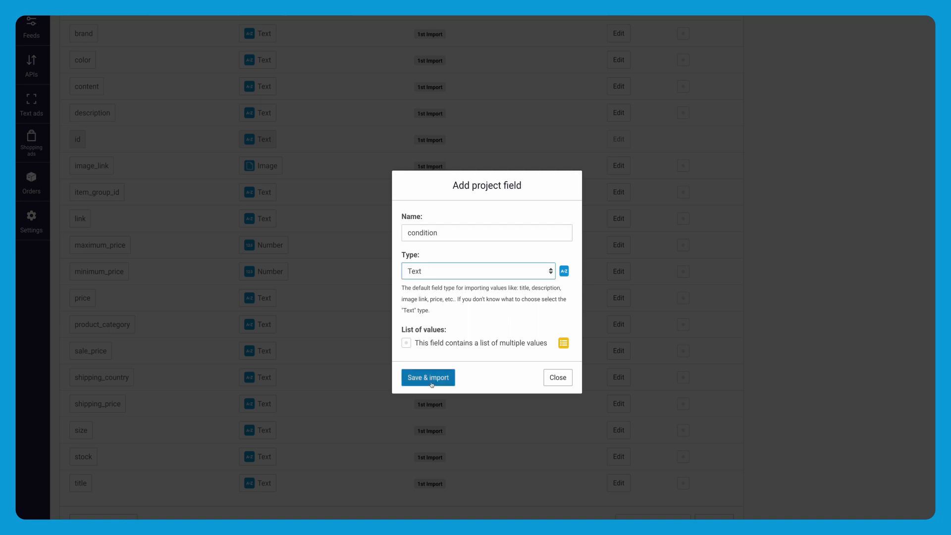
click(428, 377)
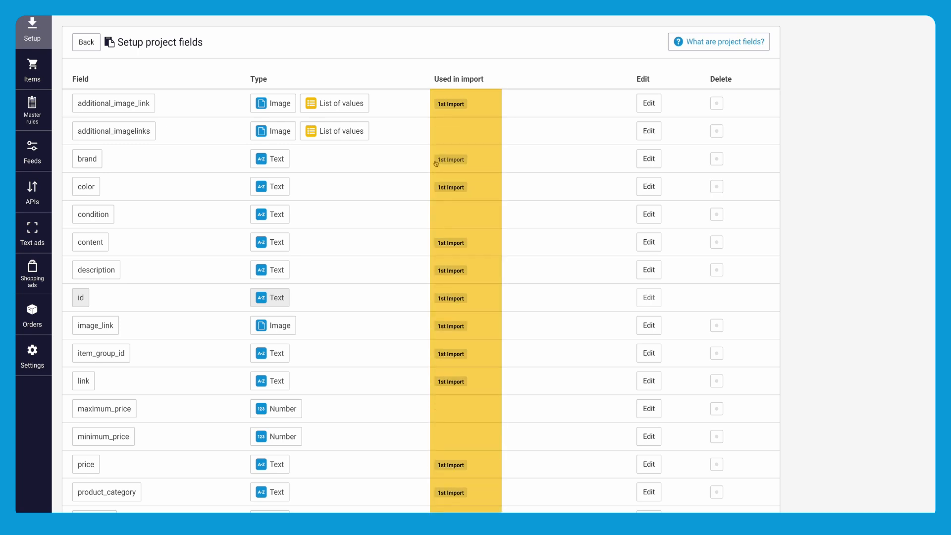
mouse_move(428, 166)
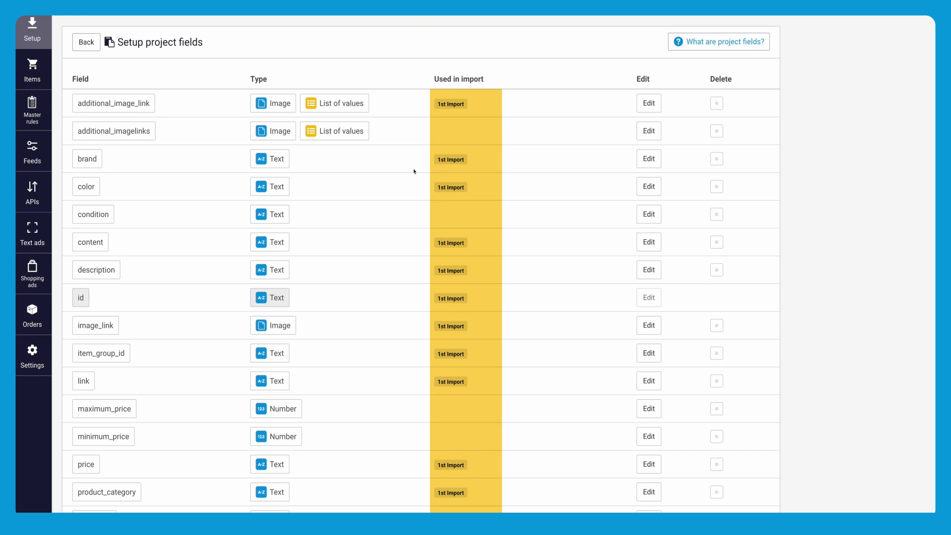
mouse_move(93, 214)
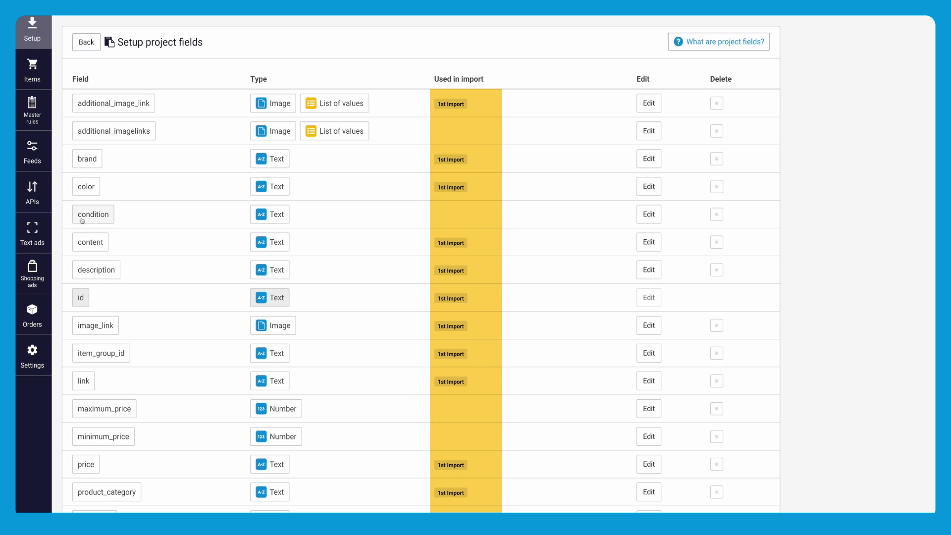
mouse_move(111, 209)
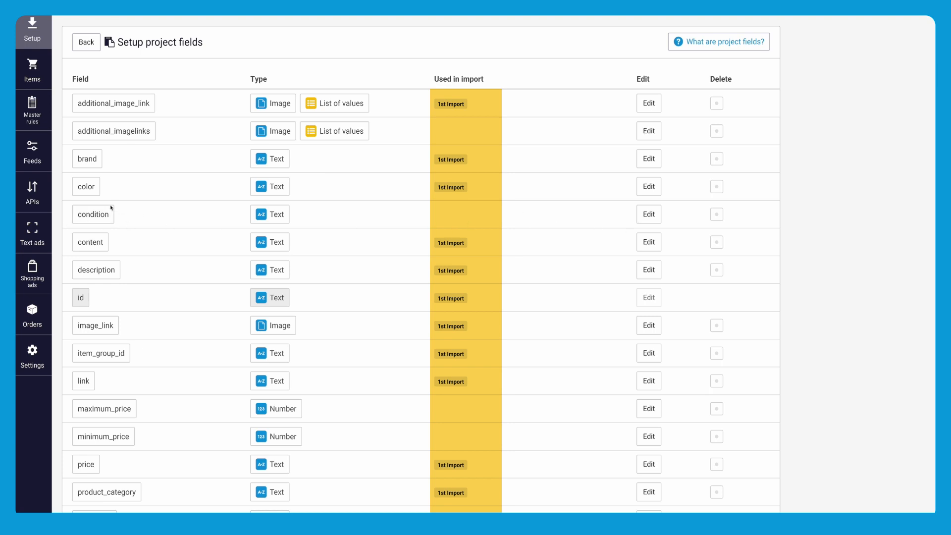
mouse_move(177, 220)
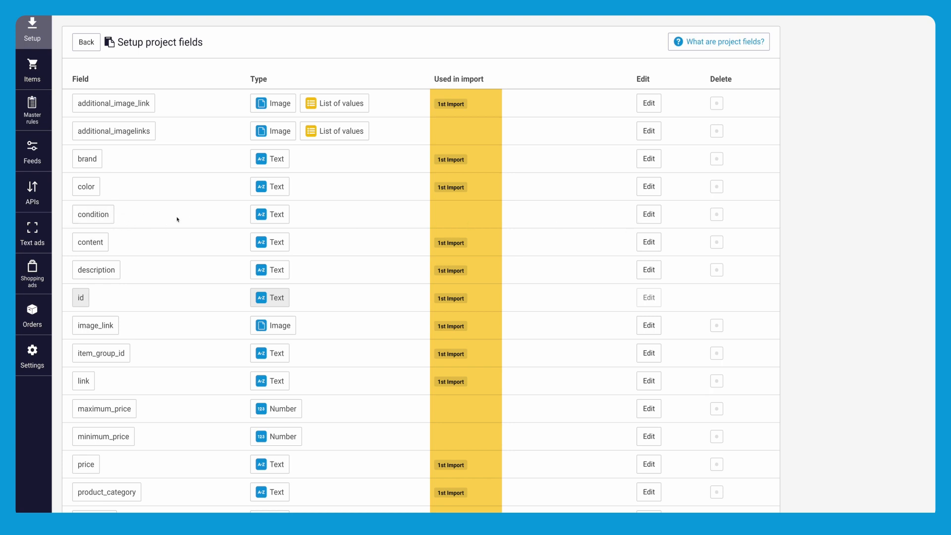